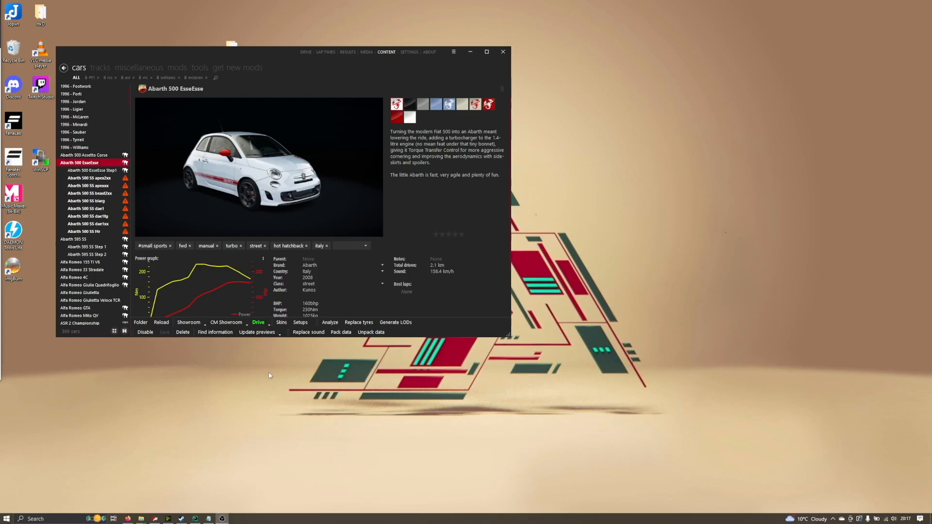
mouse_move(85, 201)
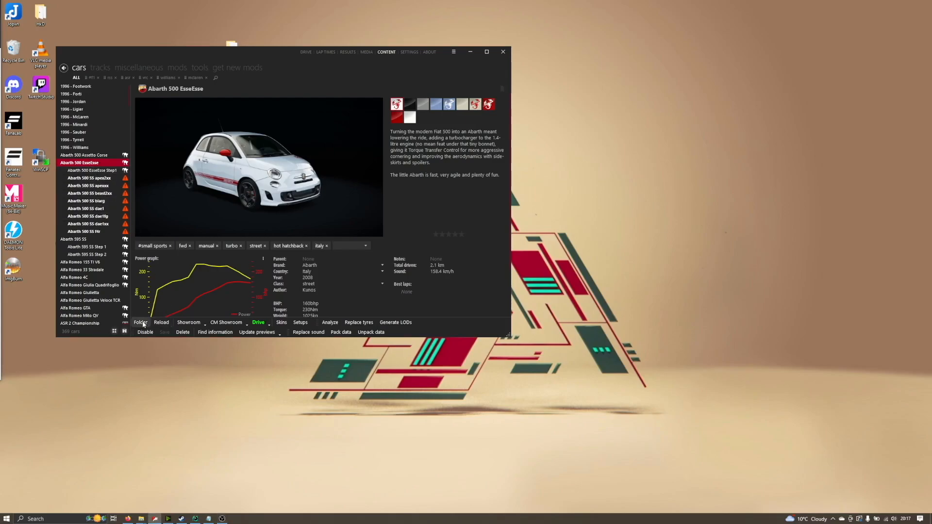
Open the Abarth 500 EsseEsse's drivetrain.ini and confirm clutch MAX_TORQUE is 300.
left_click(140, 323)
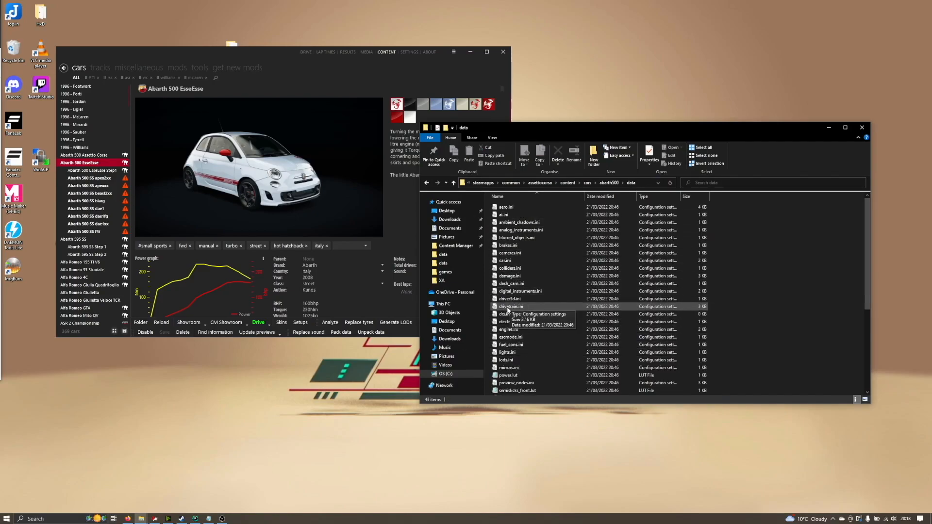
double_click(511, 306)
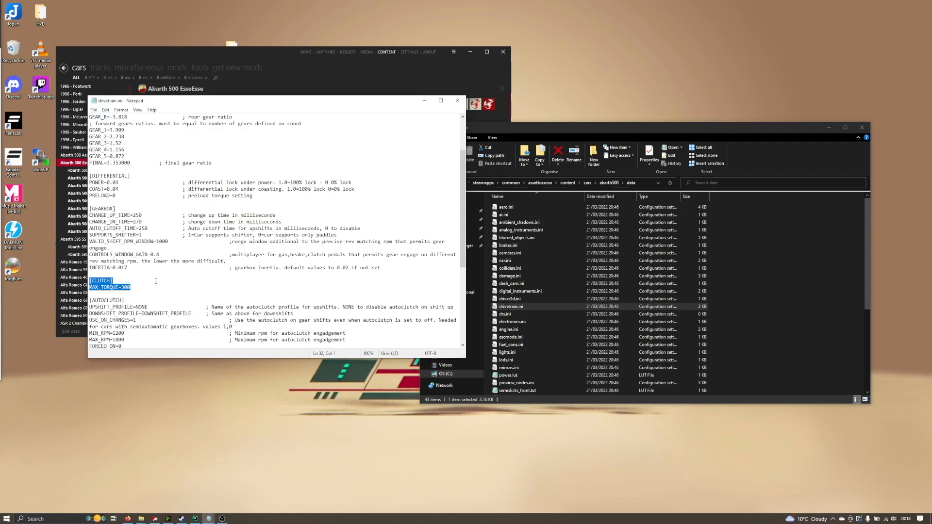
left_click(122, 287)
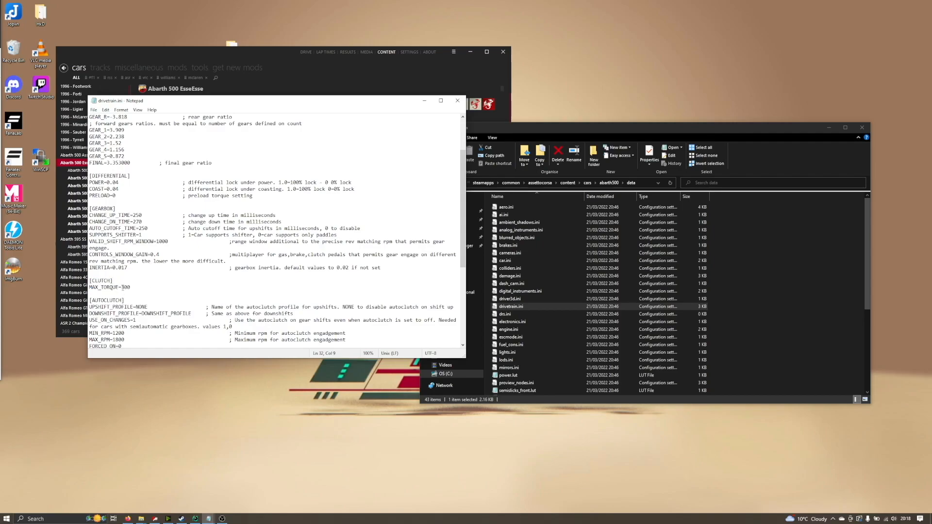
double_click(125, 287)
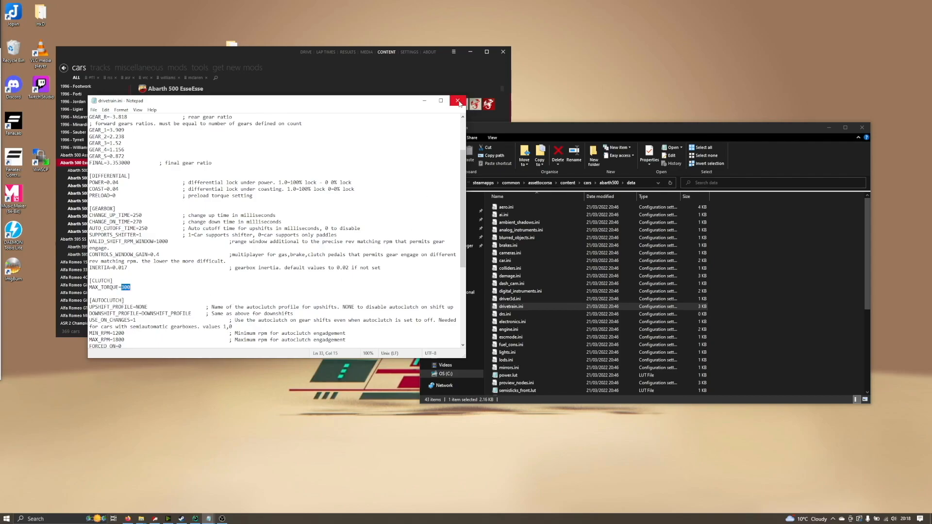
mouse_move(458, 100)
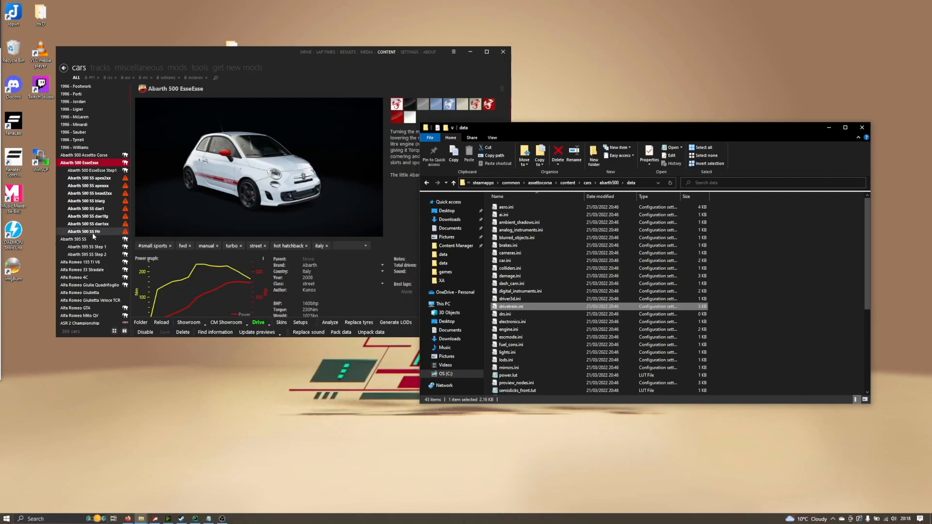
Open the Abarth 500 SS f4r's data\drivetrain.ini and highlight its [CLUTCH] section (MAX_TORQUE 300).
left_click(83, 231)
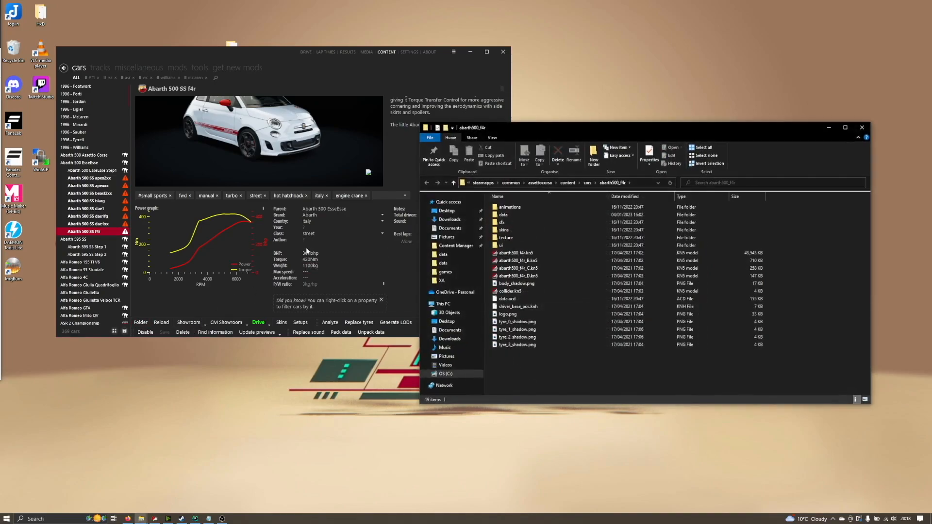
double_click(503, 215)
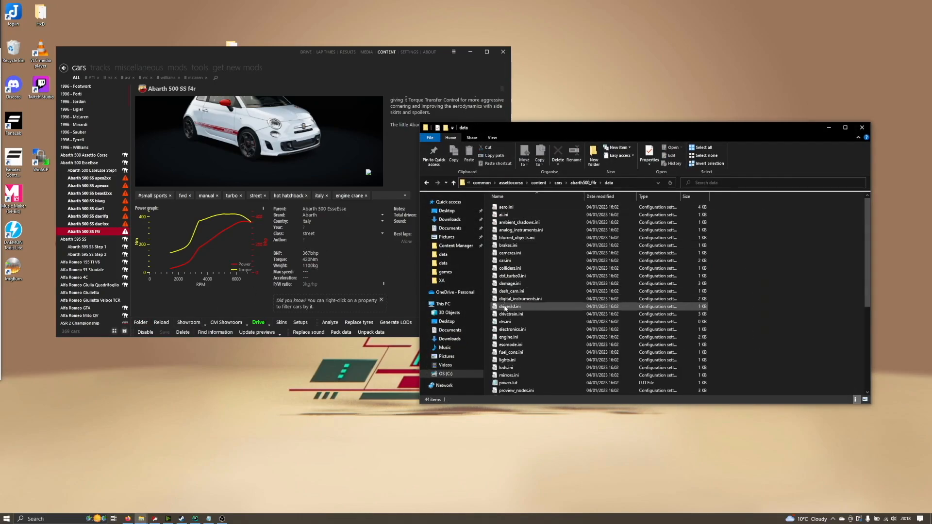
double_click(512, 314)
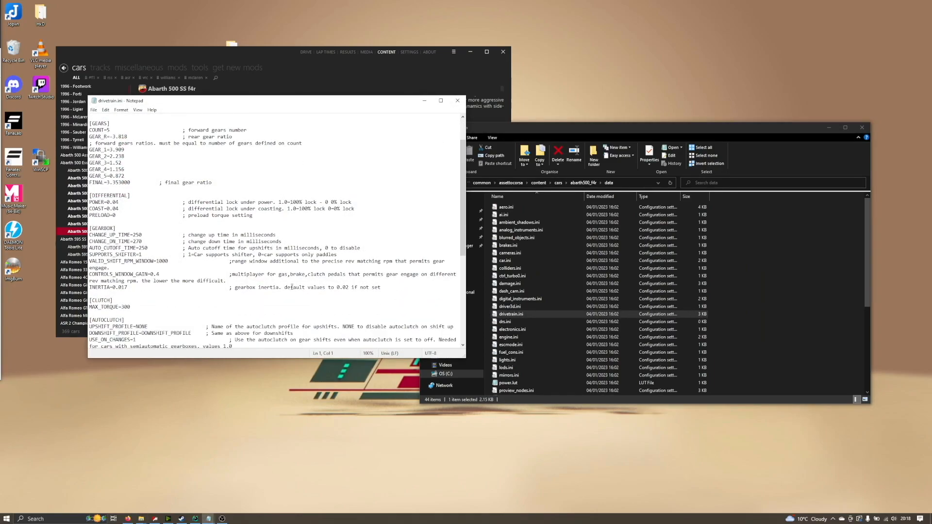
left_click_drag(89, 300, 130, 306)
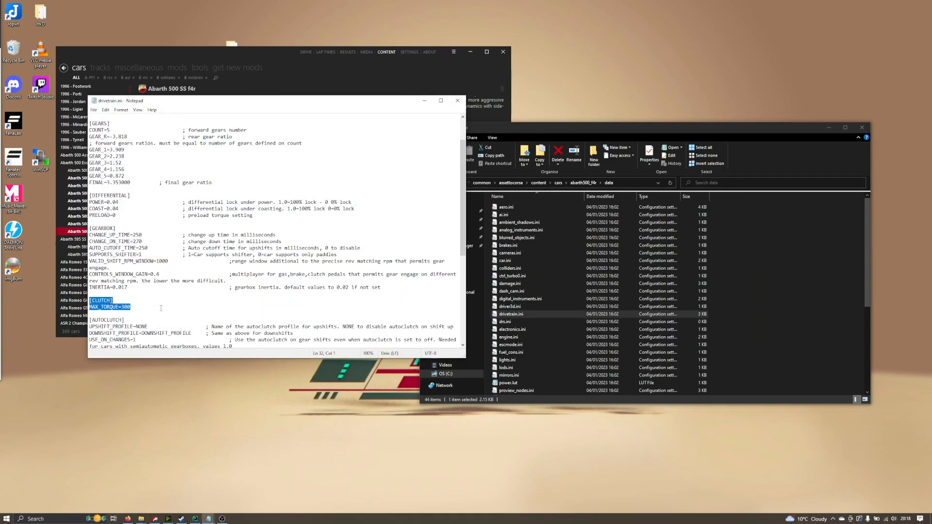
left_click(457, 100)
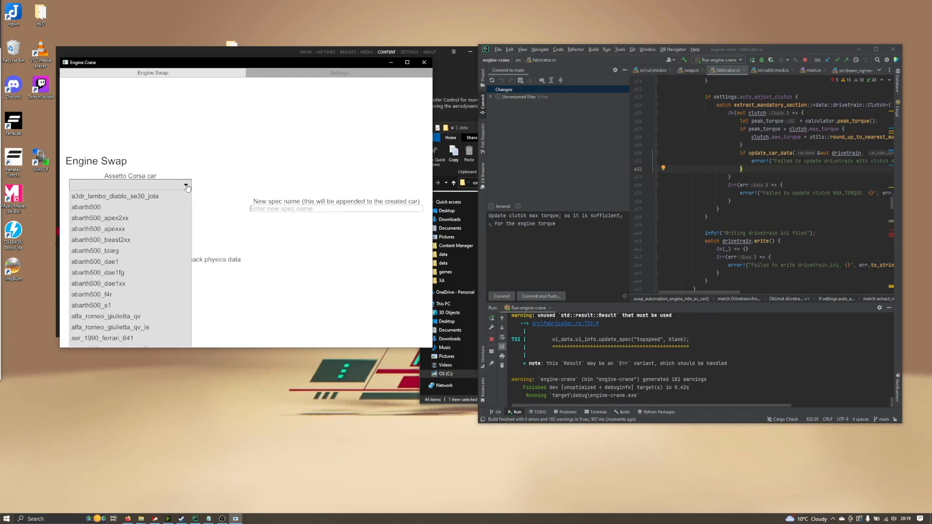
Run the swap to create Abarth 500 SS f4r_new and check its drivetrain clutch MAX_TORQUE is 450.
left_click(86, 206)
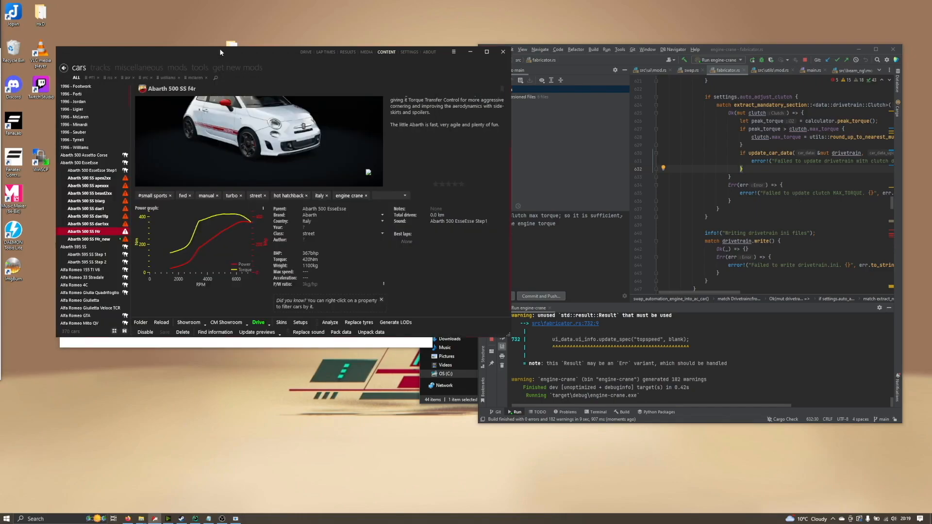
left_click(89, 239)
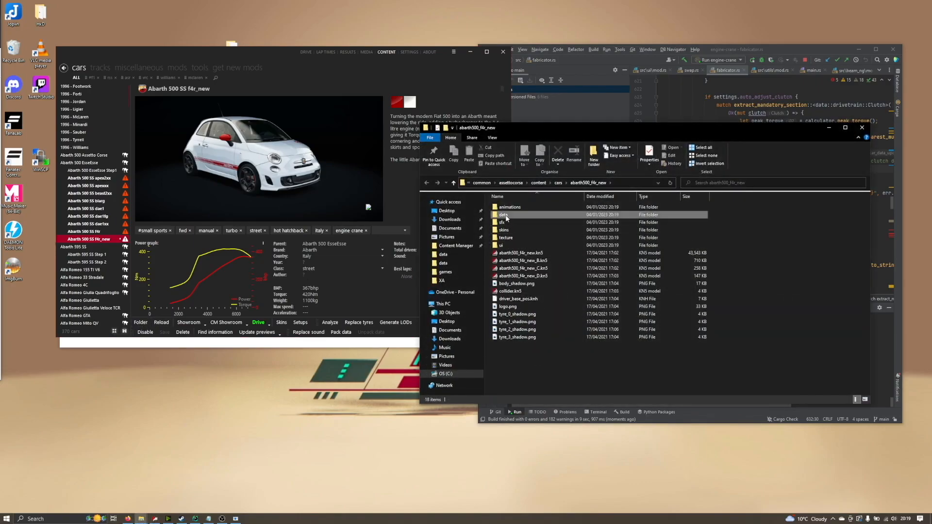
double_click(503, 215)
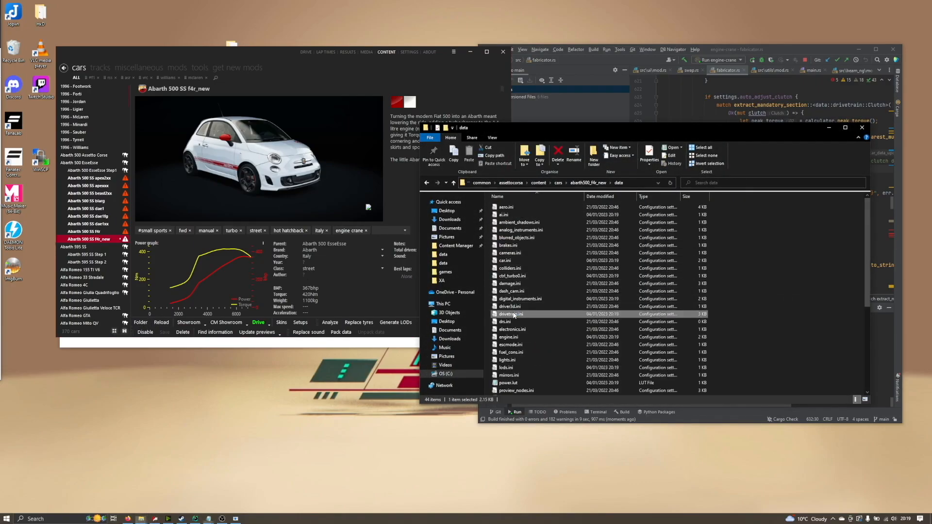
double_click(510, 314)
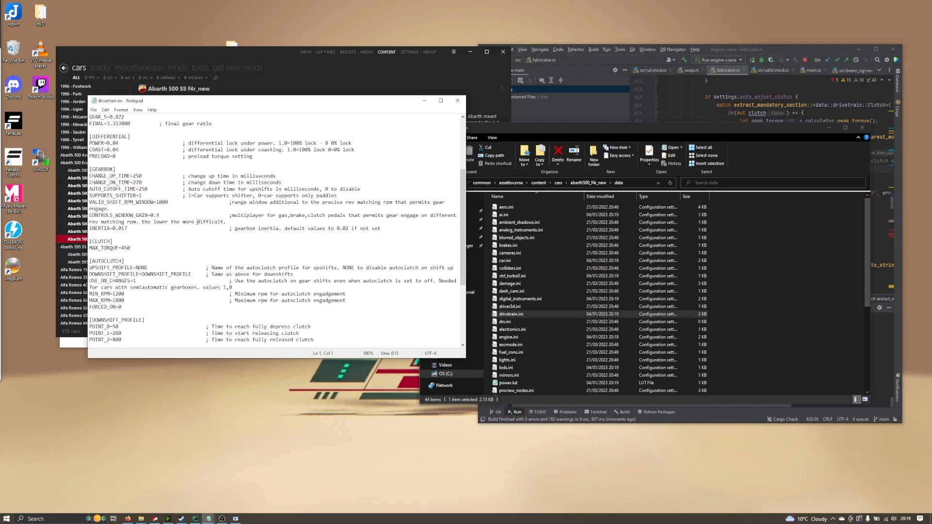
left_click(133, 248)
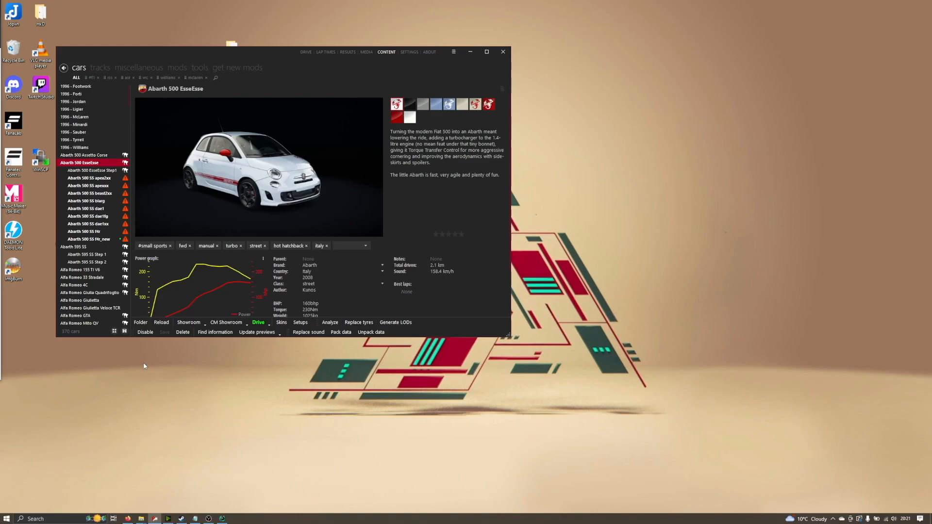
mouse_move(149, 329)
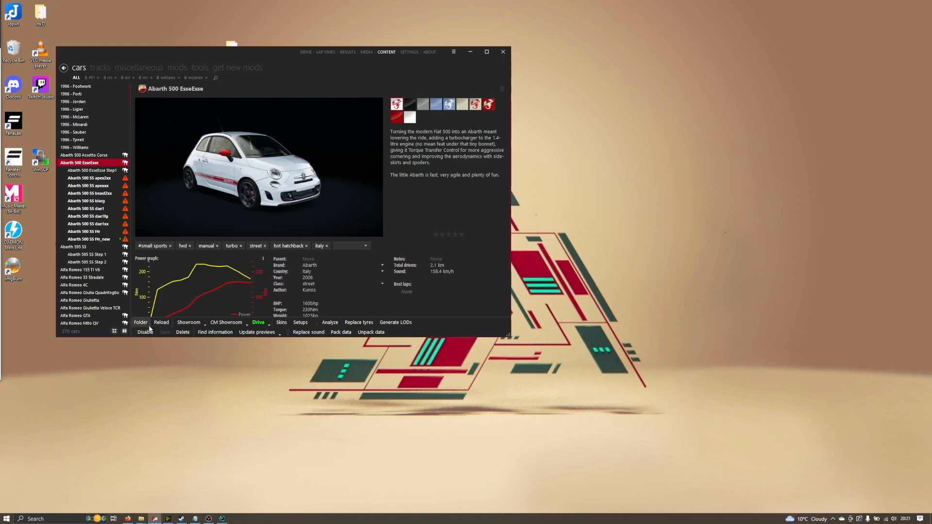
Open the Abarth 500 EsseEsse's drivetrain.ini and scroll through its settings.
left_click(140, 322)
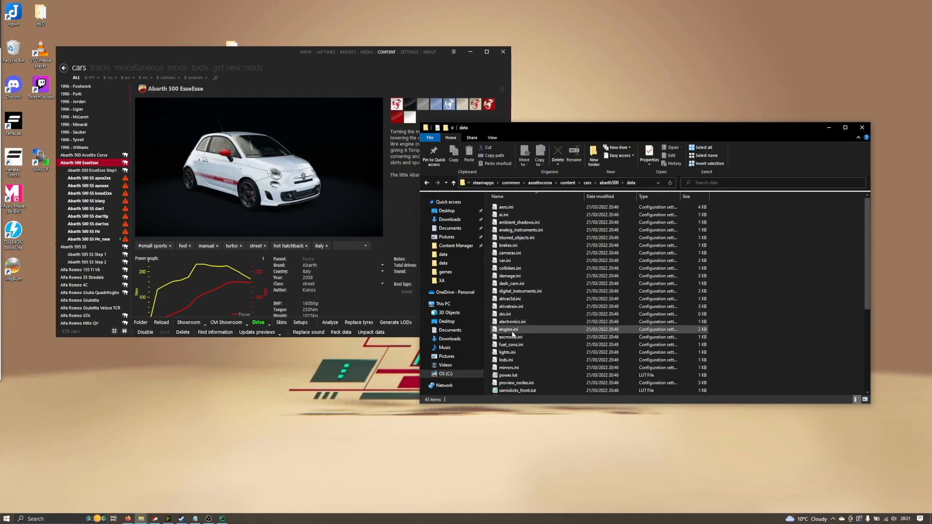
double_click(511, 306)
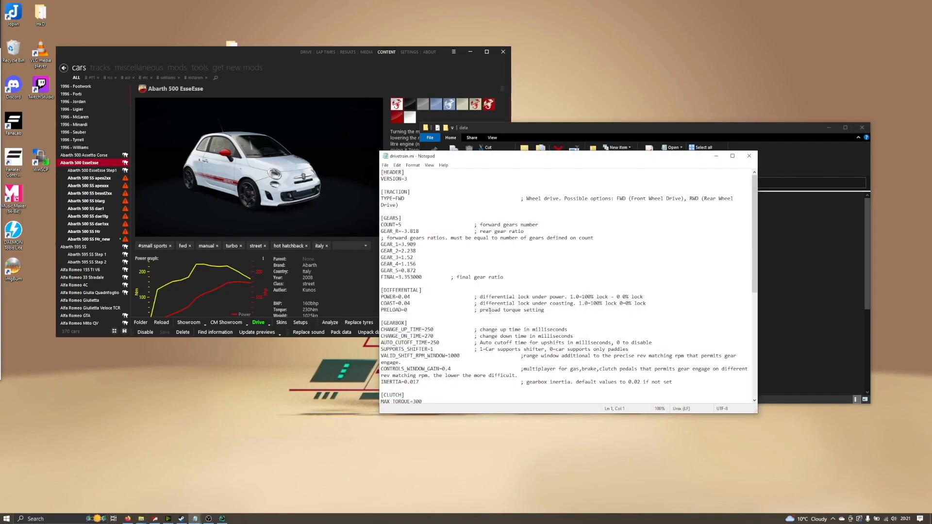
scroll("down", 3)
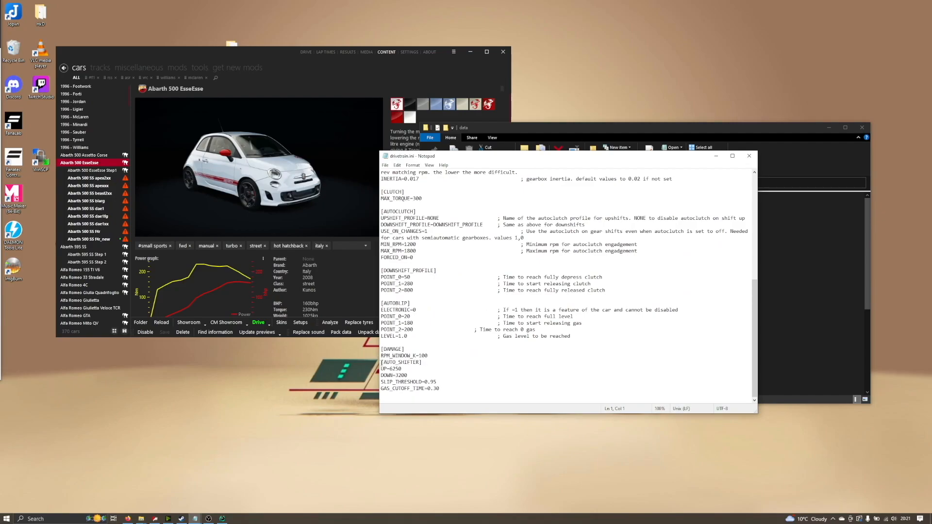
left_click_drag(380, 363, 444, 389)
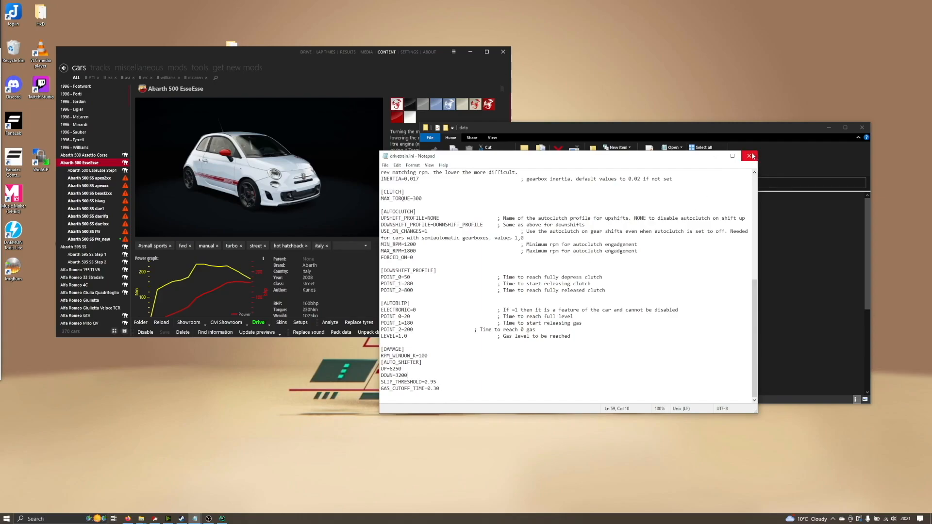
Close drivetrain.ini and open ai.ini, showing shift points UP=6250 and DOWN=4100.
left_click(748, 155)
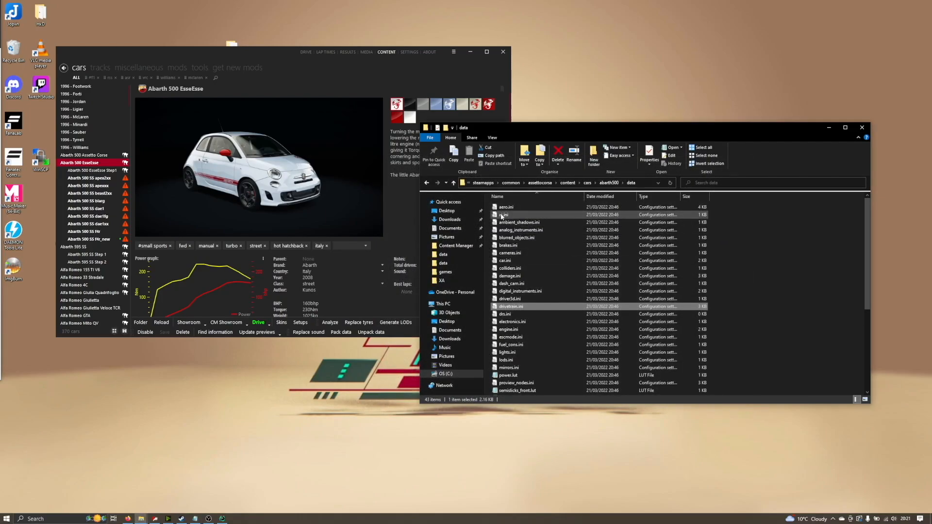
double_click(503, 215)
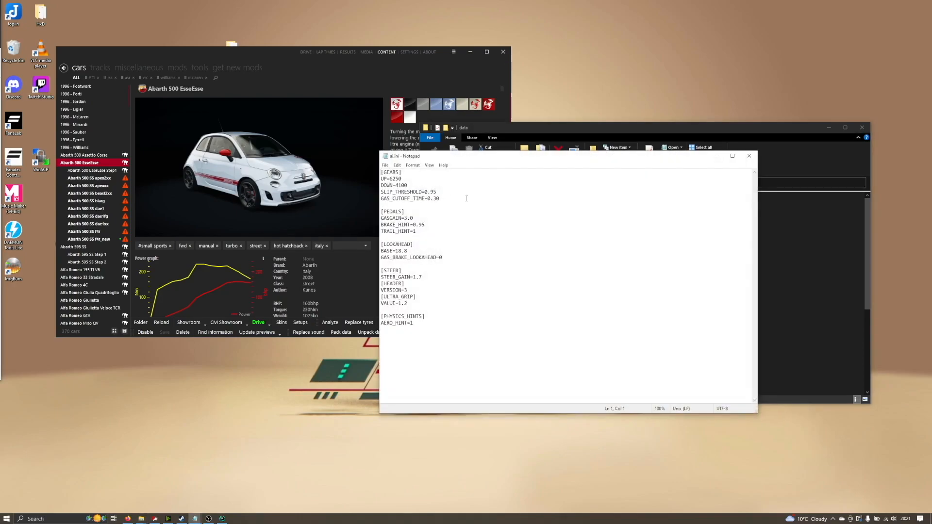
left_click_drag(381, 172, 440, 202)
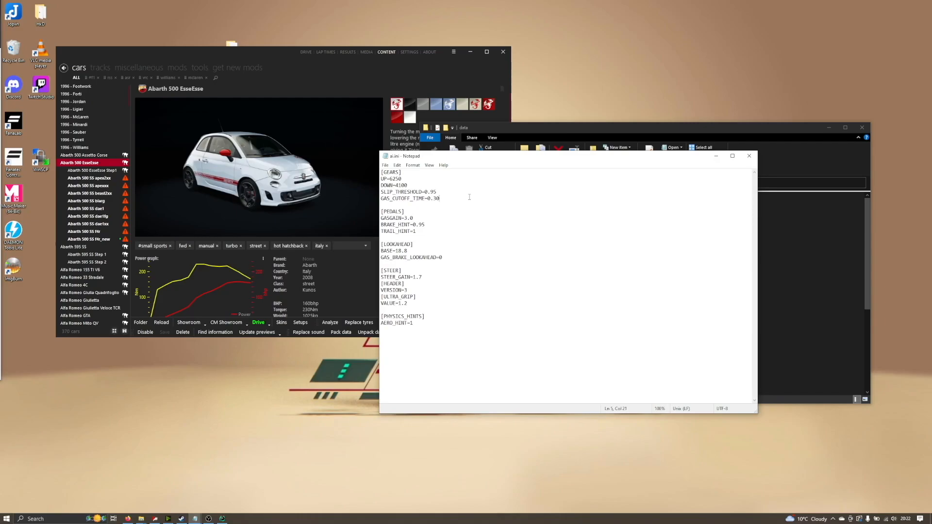
mouse_move(534, 294)
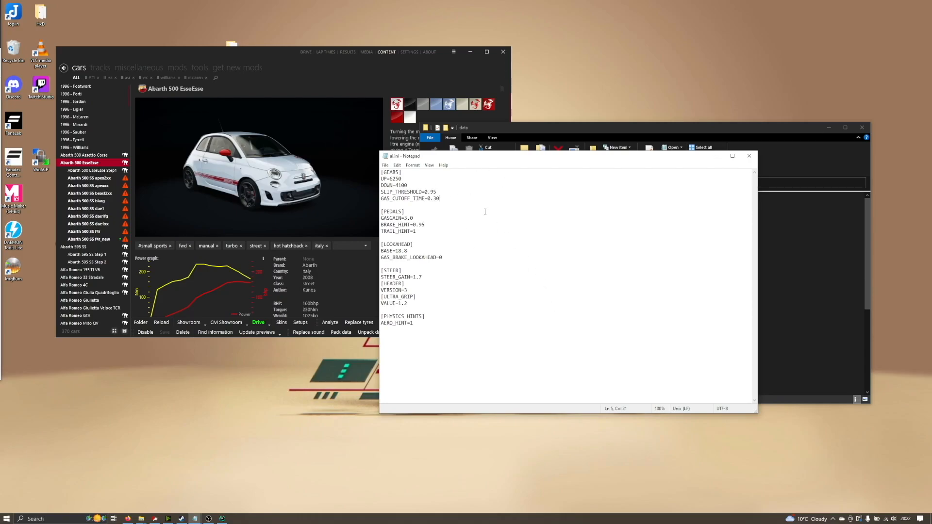
mouse_move(713, 239)
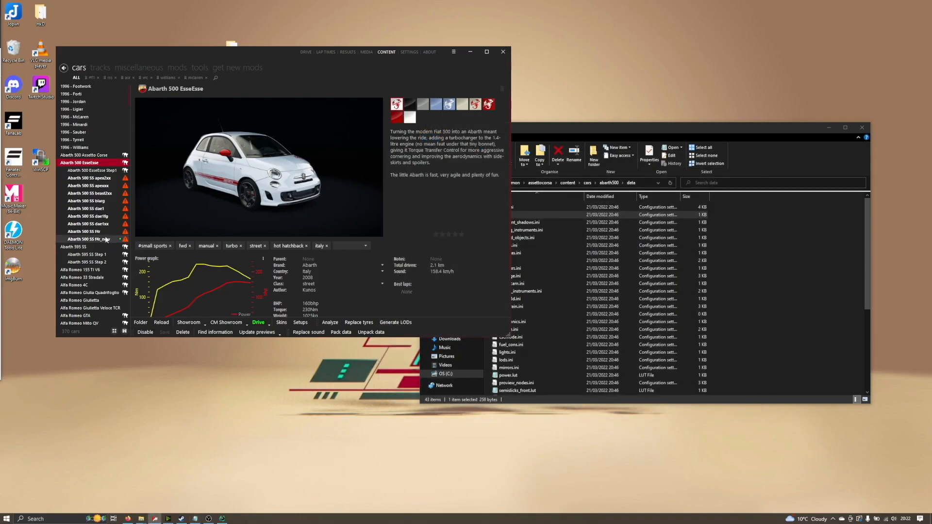
Open the f4r drivetrain.ini (MAX_TORQUE 300), then the f4r_new drivetrain.ini (450).
left_click(84, 231)
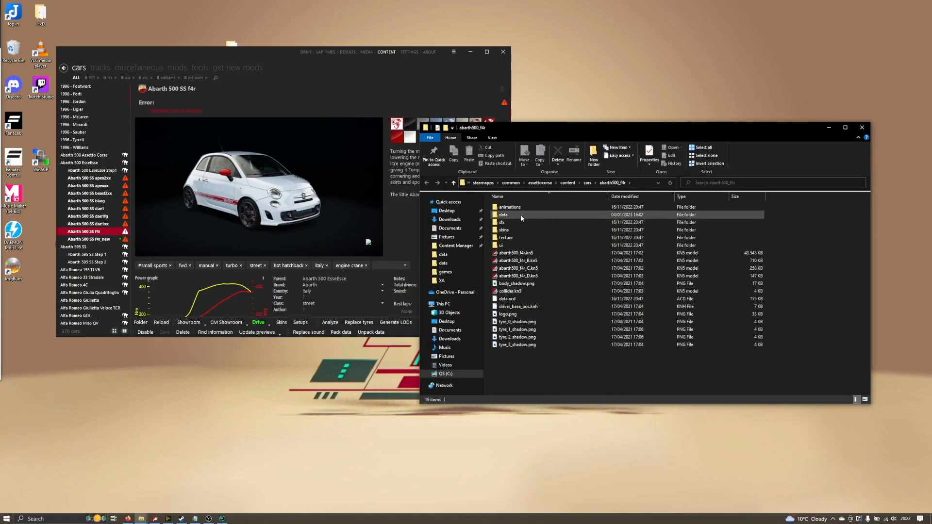
double_click(503, 214)
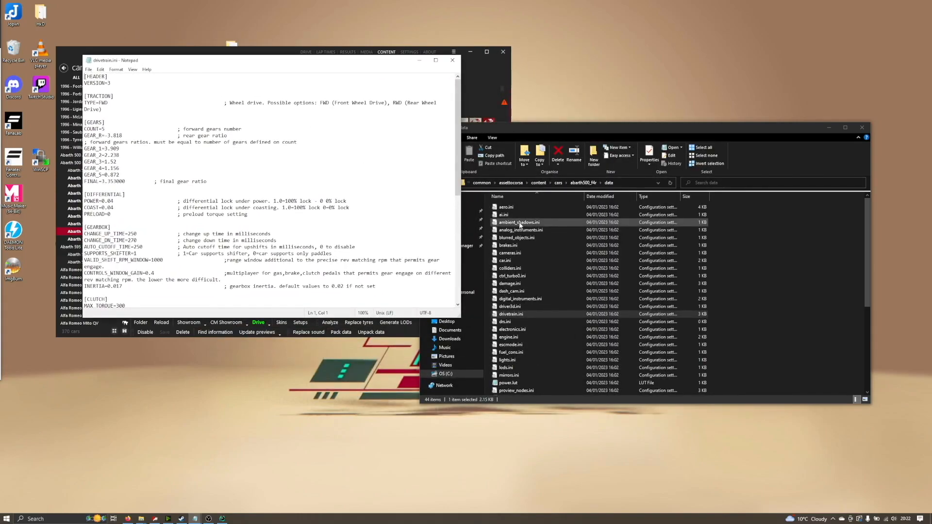
double_click(503, 214)
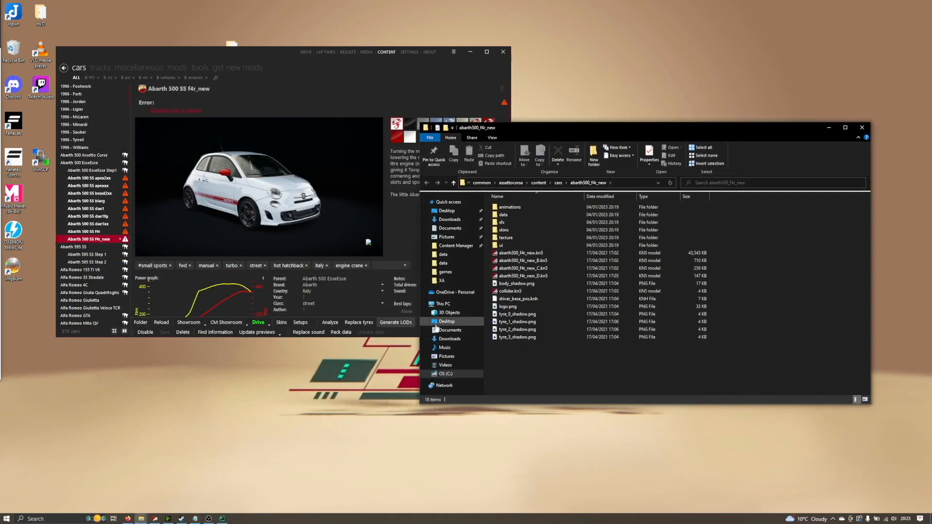
double_click(505, 215)
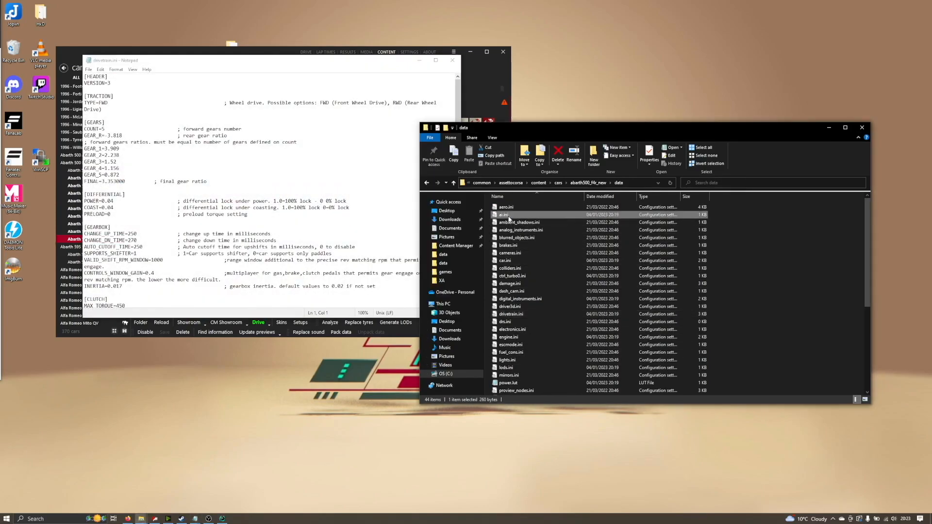
double_click(504, 215)
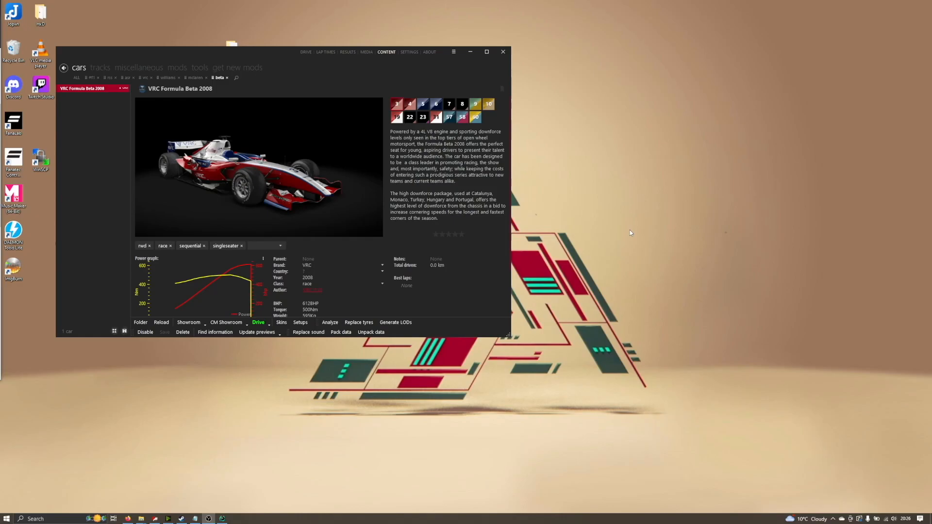
mouse_move(601, 239)
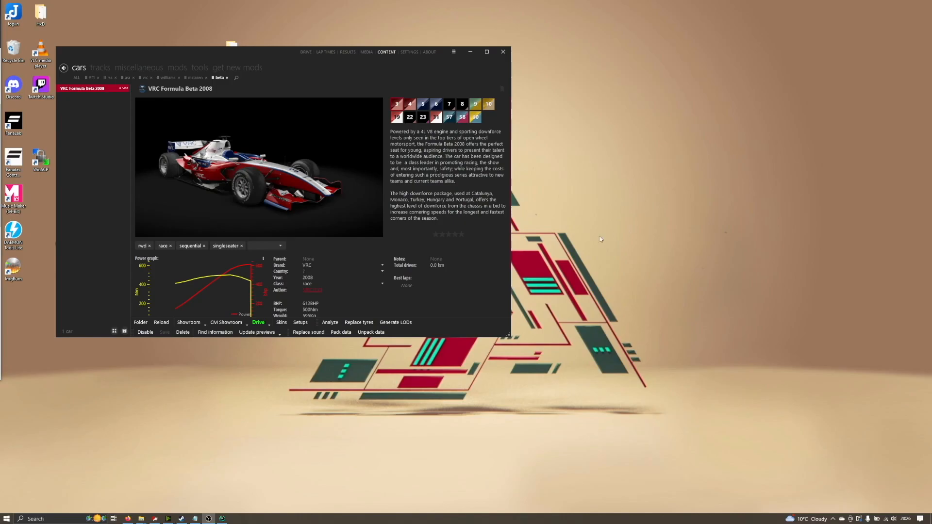
mouse_move(206, 187)
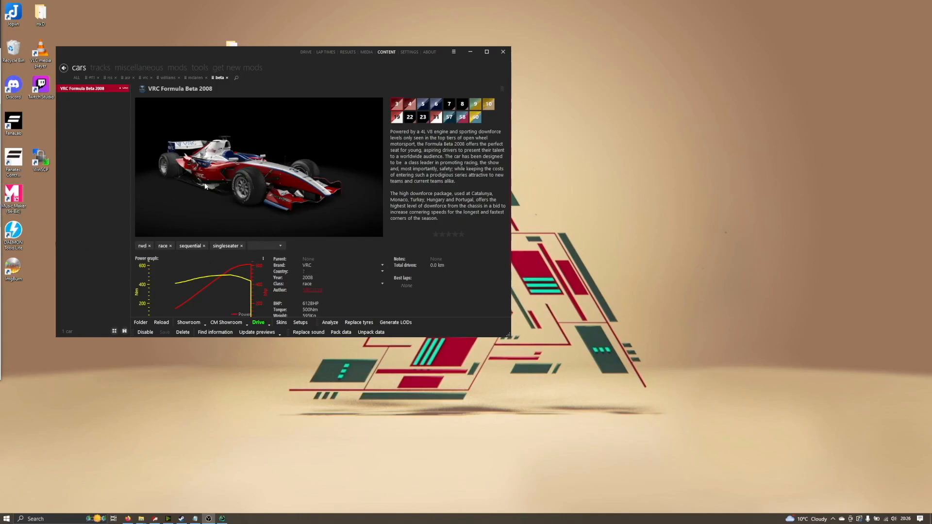
mouse_move(223, 169)
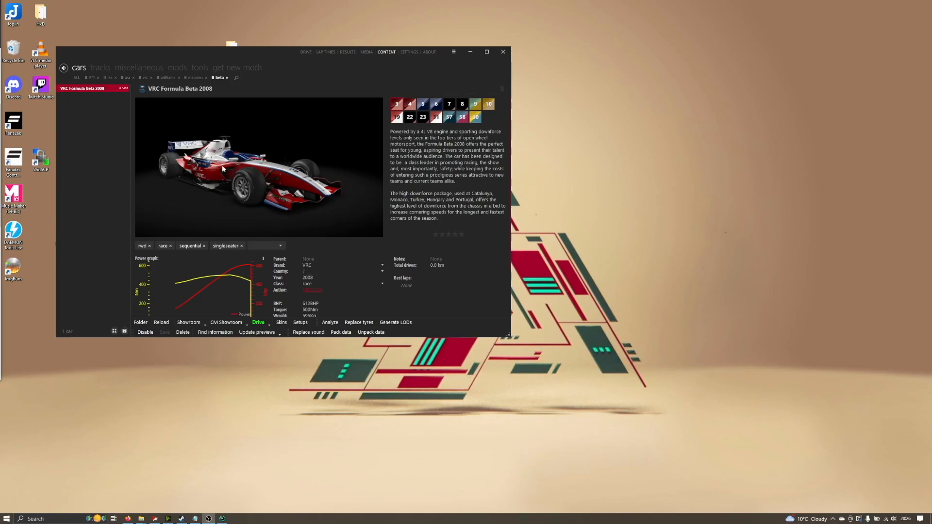
mouse_move(140, 323)
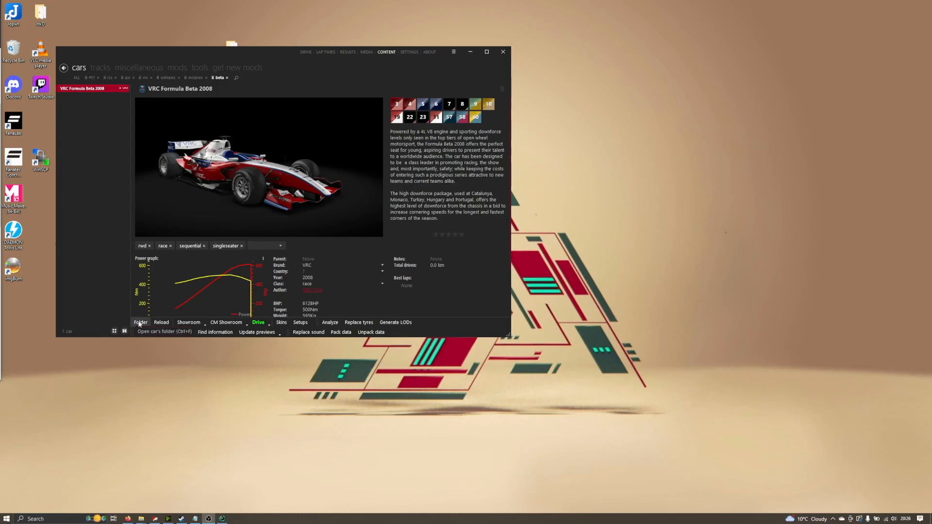
Open the vrc_formula_beta_2008 data folder, scroll through its files, and open power.lut.
left_click(140, 323)
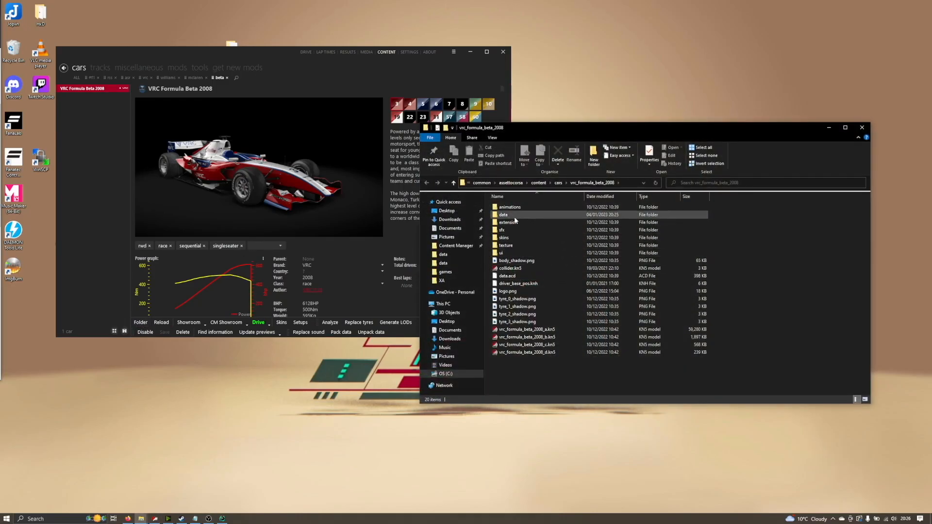
double_click(503, 214)
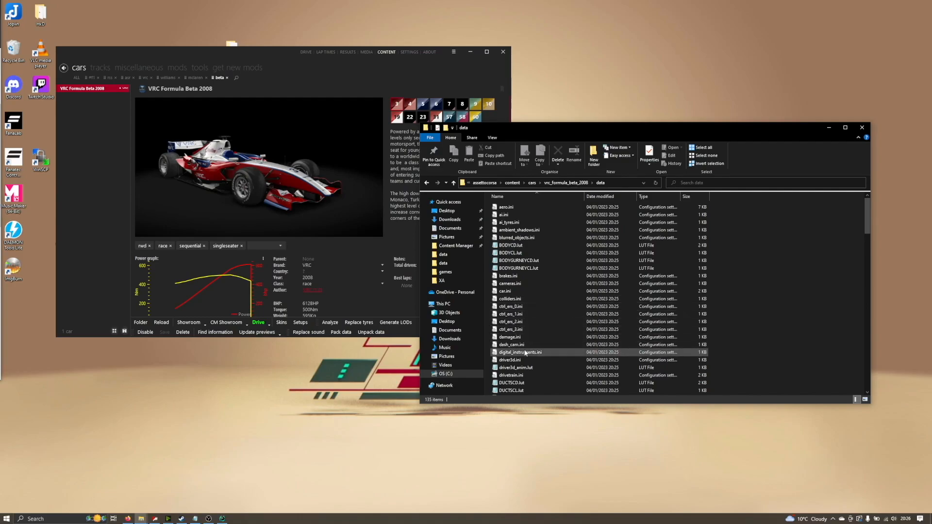
scroll("down", 3)
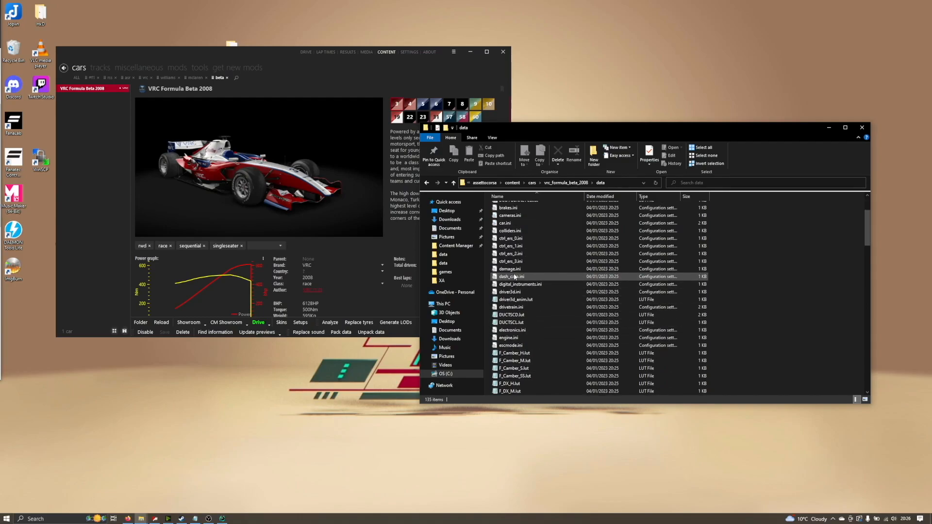
scroll("down", 3)
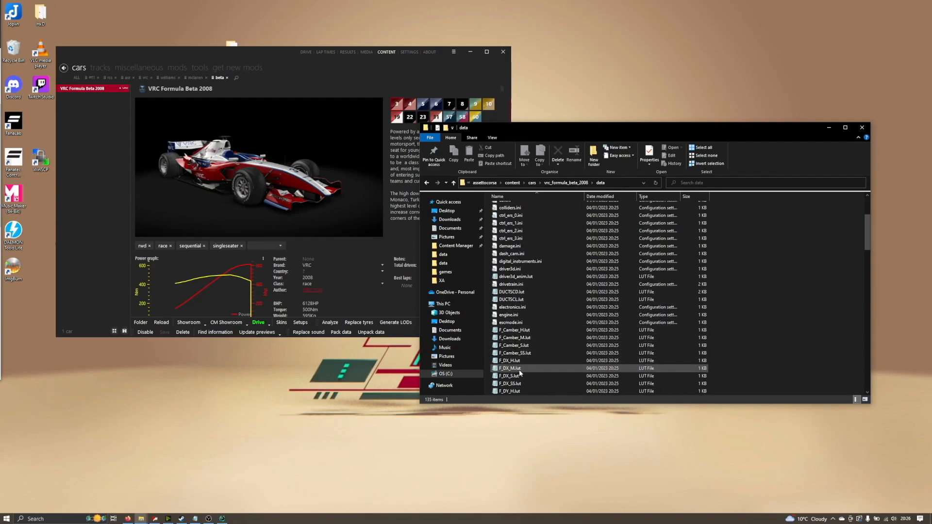
scroll("down", 3)
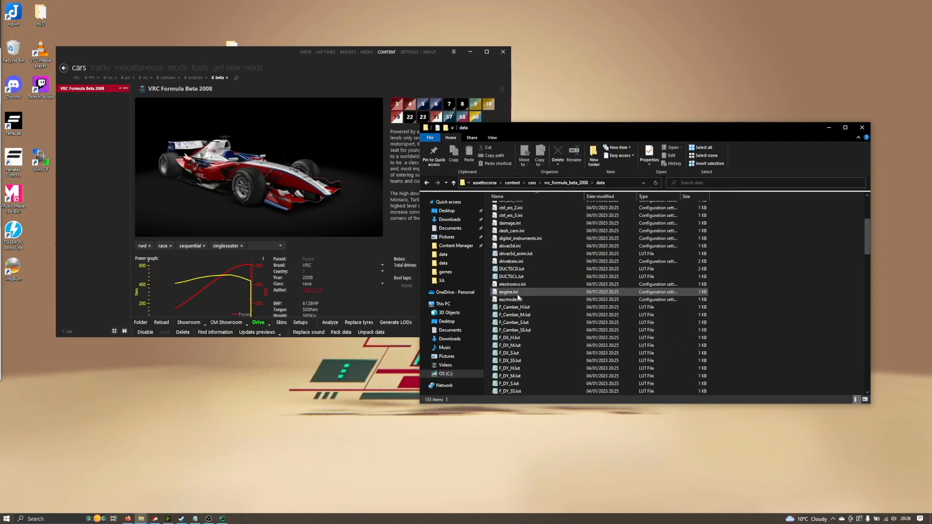
scroll("down", 3)
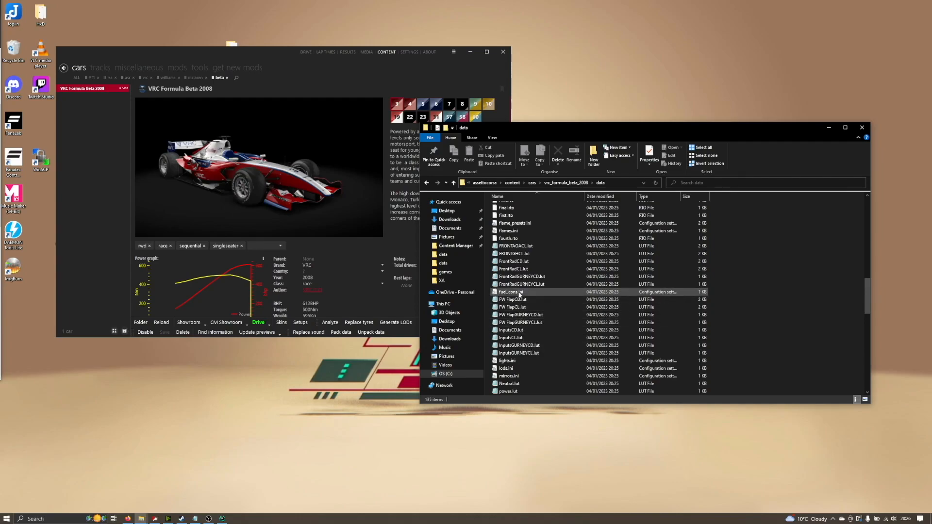
scroll("down", 3)
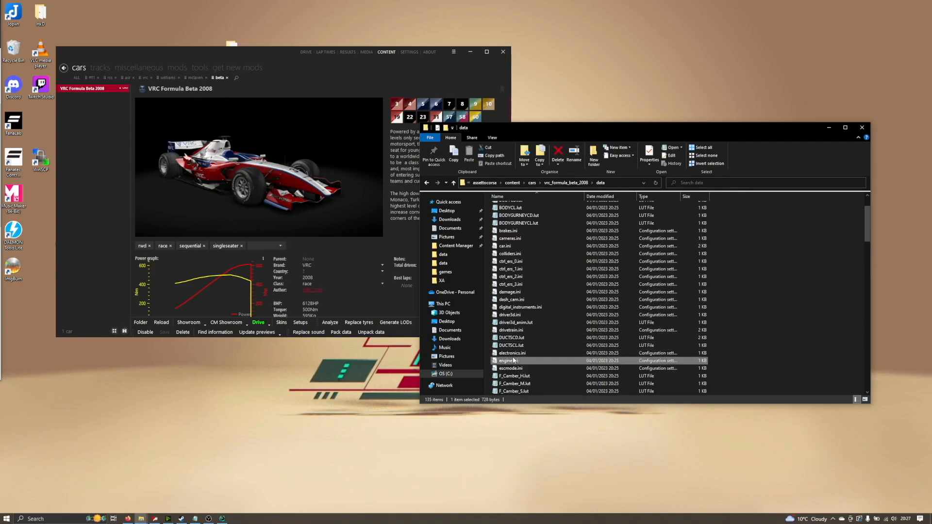
double_click(506, 361)
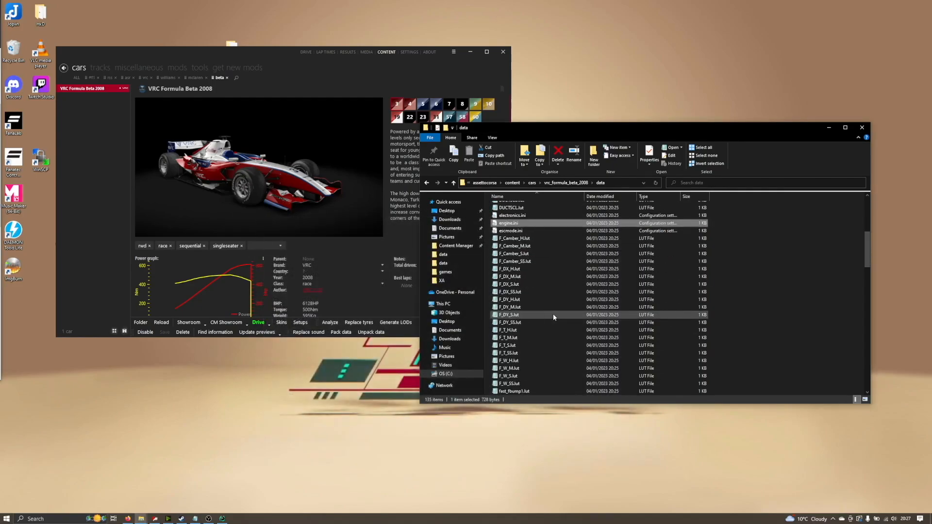
double_click(508, 315)
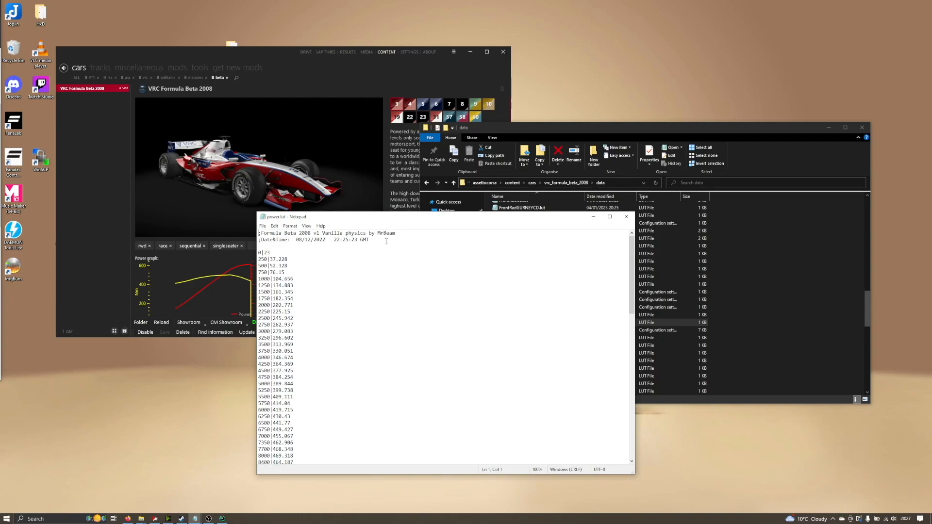
Highlight power.lut's comment header lines noting v1 vanilla physics dated 08/12/2022.
left_click_drag(259, 233, 395, 240)
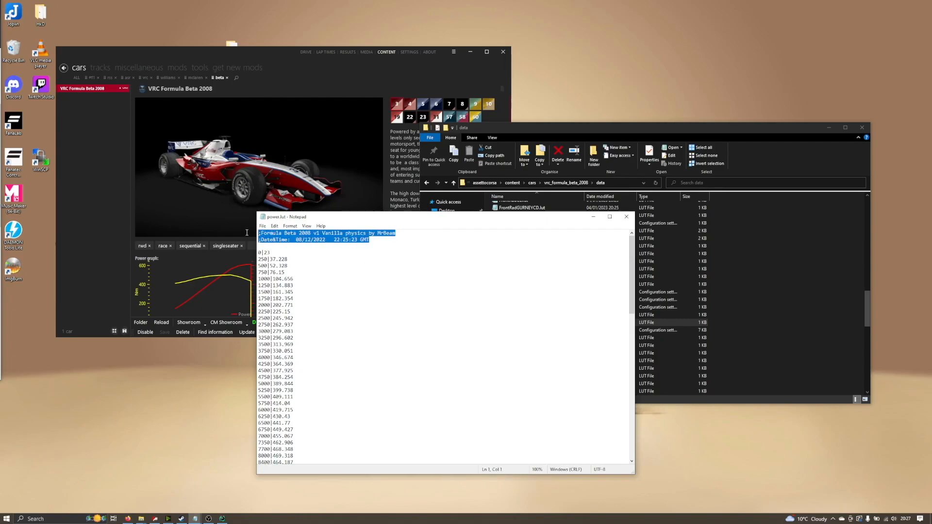
left_click(265, 253)
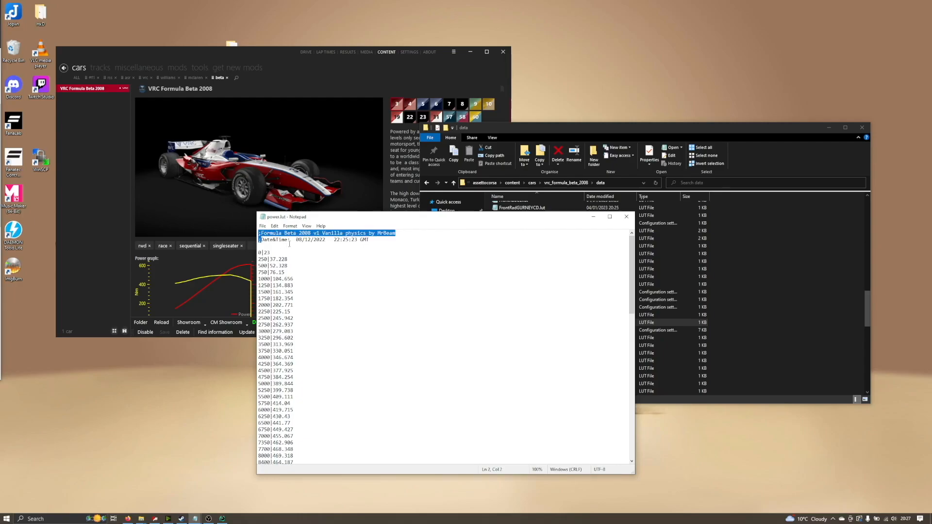
left_click(307, 293)
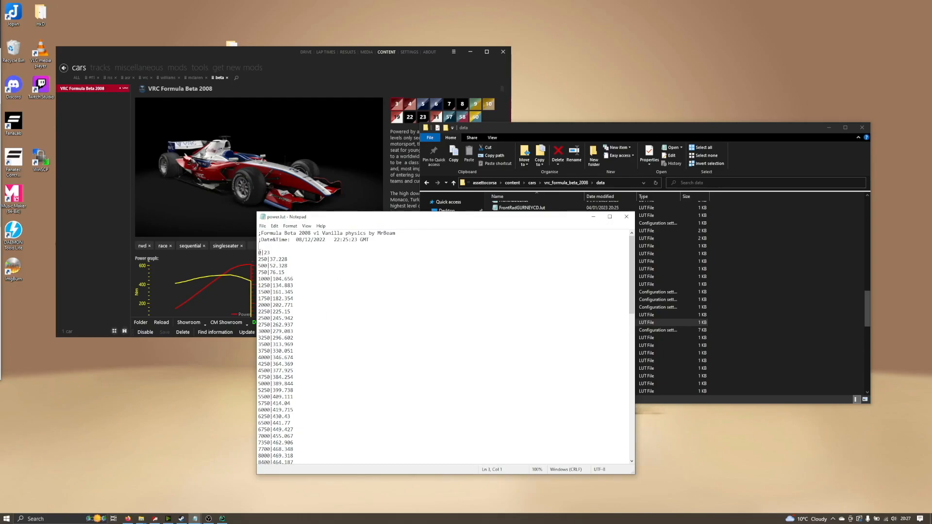
left_click_drag(258, 252, 289, 364)
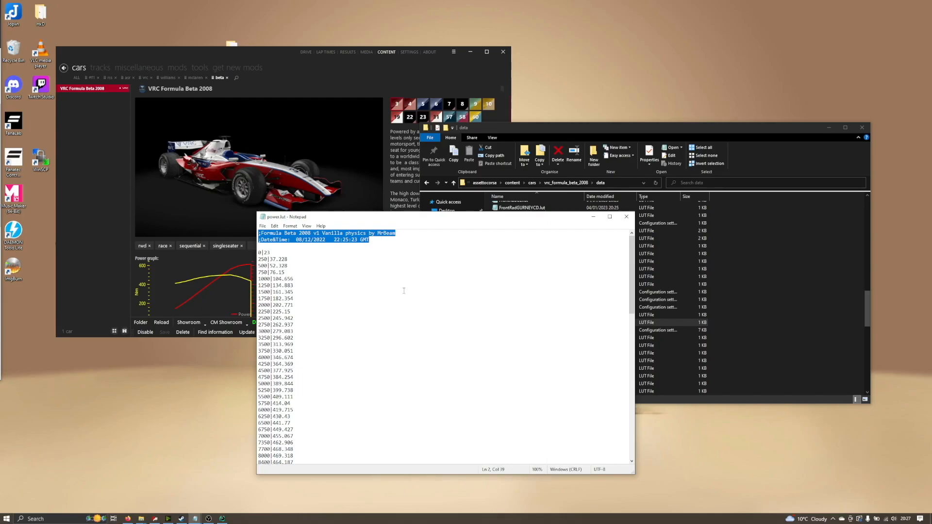
mouse_move(327, 252)
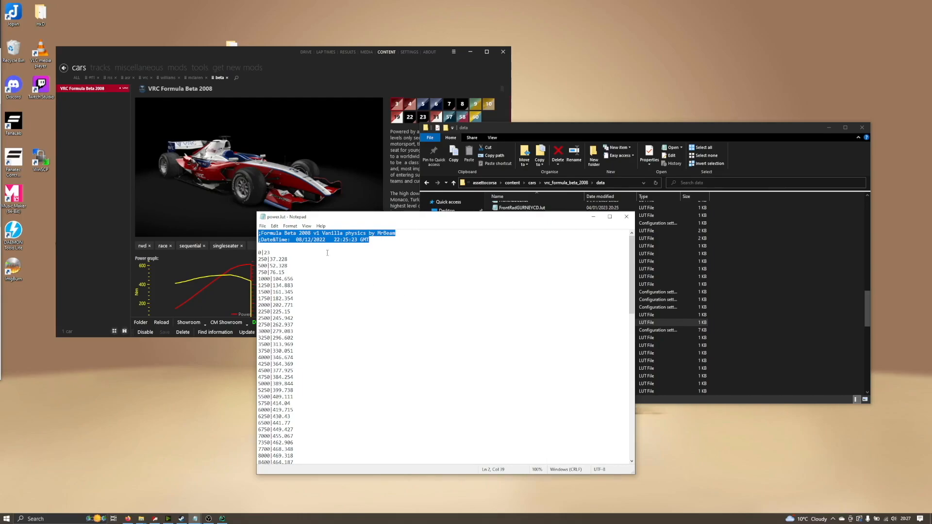
left_click(383, 240)
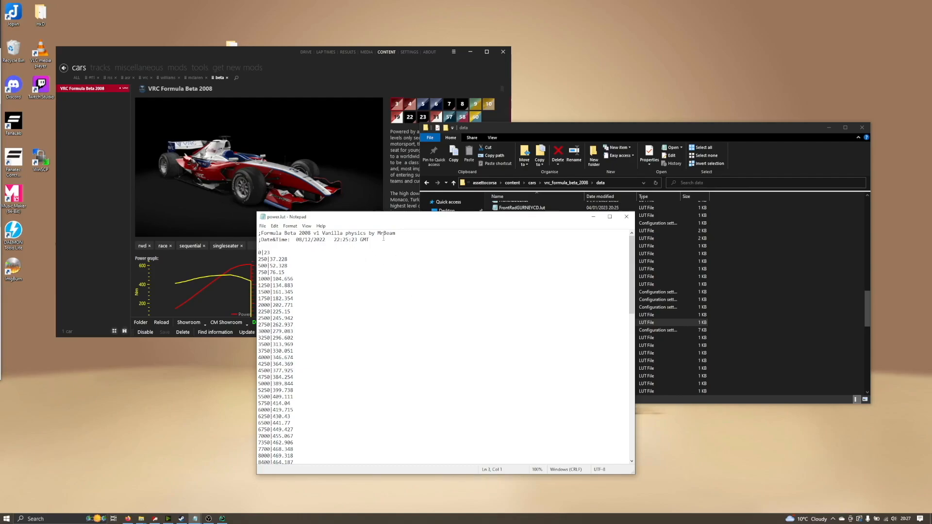
left_click_drag(259, 233, 368, 241)
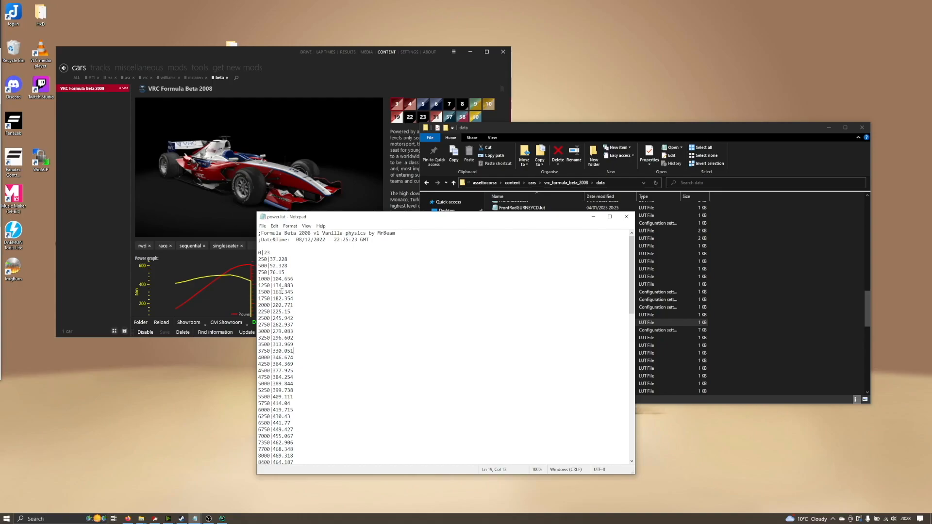
double_click(278, 259)
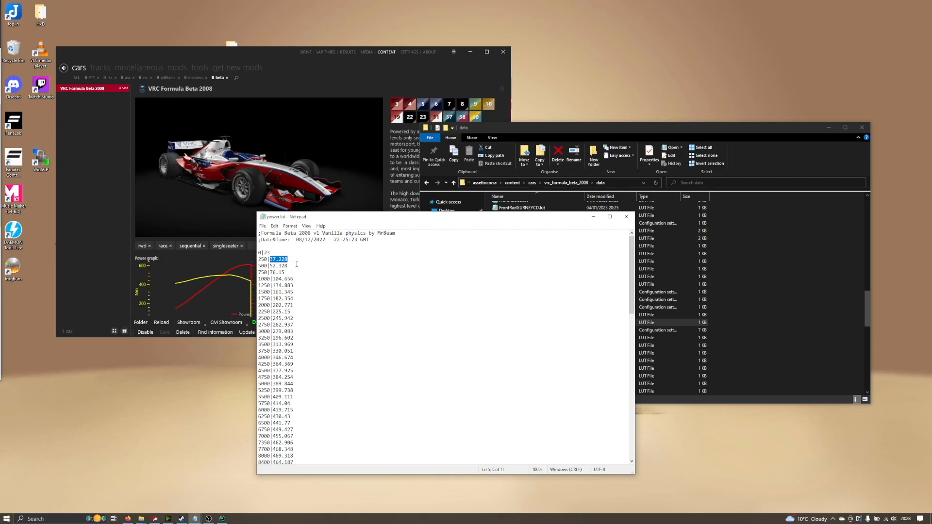
mouse_move(324, 284)
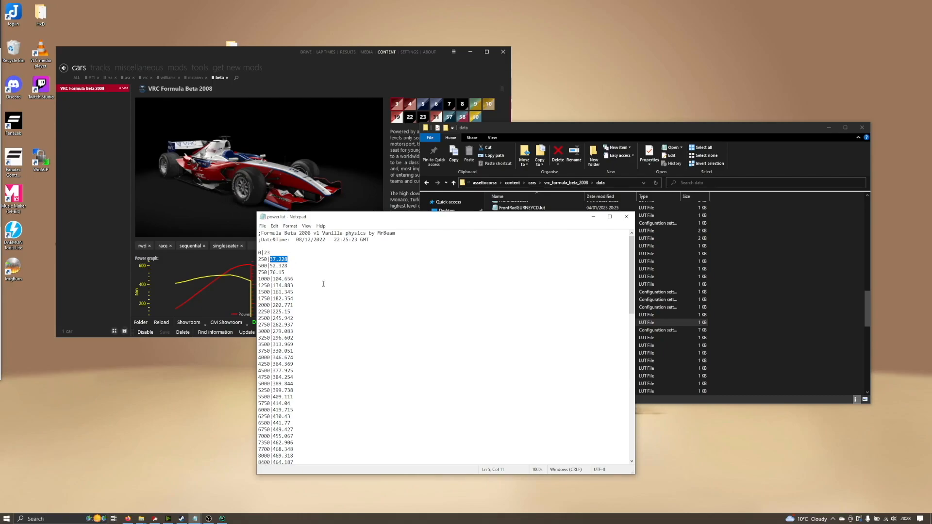
mouse_move(376, 295)
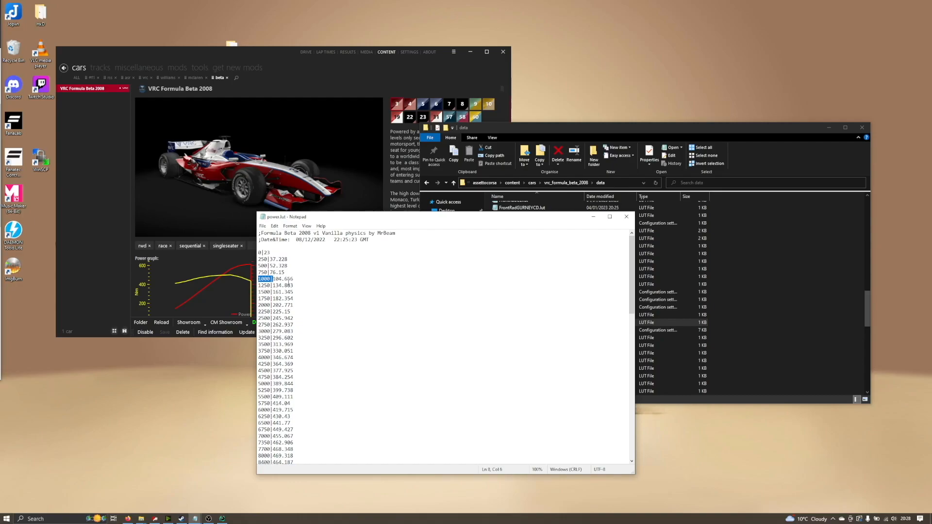
left_click(290, 278)
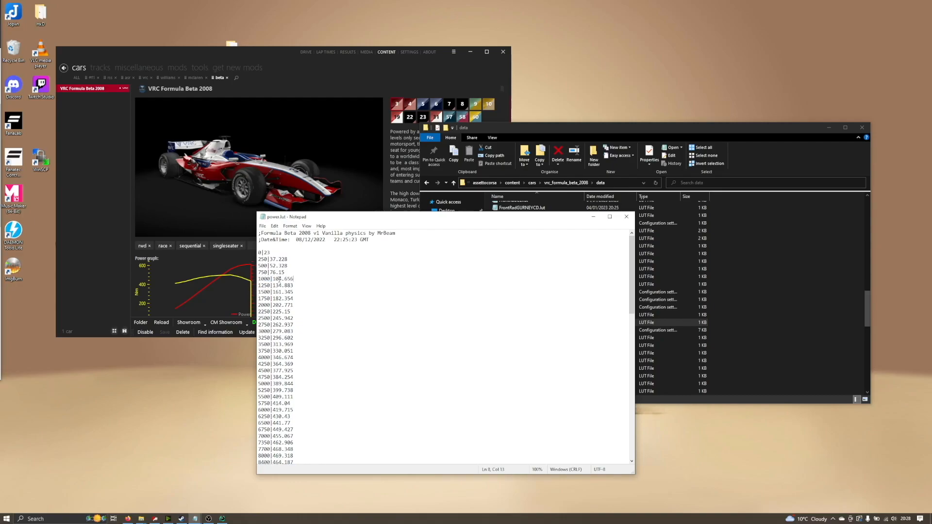
double_click(283, 279)
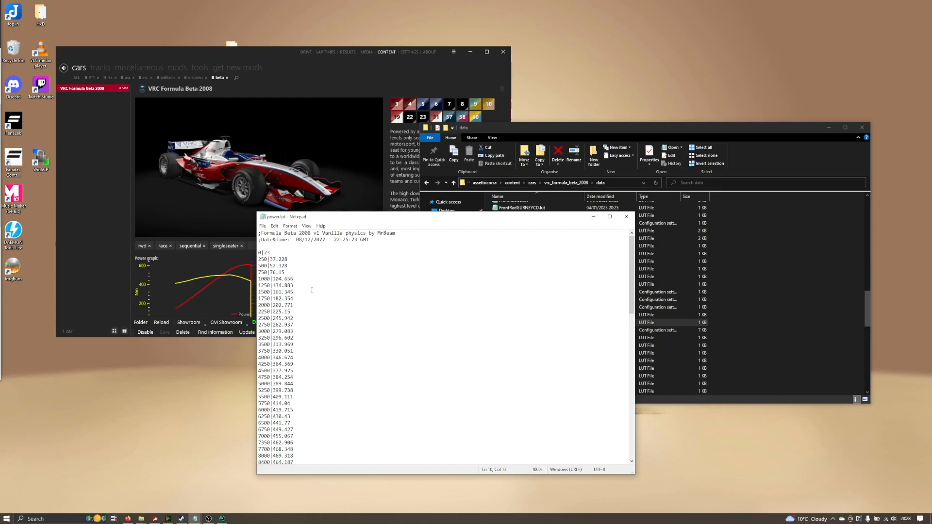
mouse_move(309, 256)
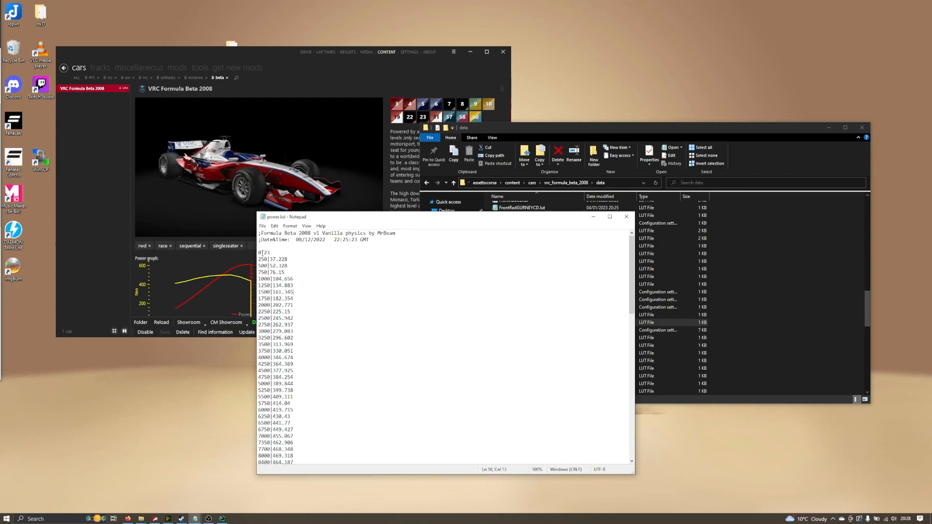
double_click(266, 252)
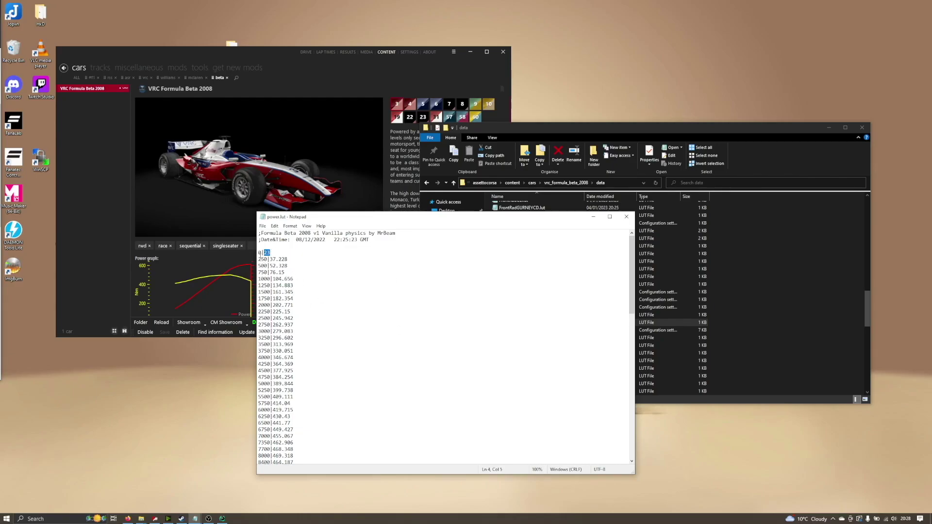
scroll("down", 3)
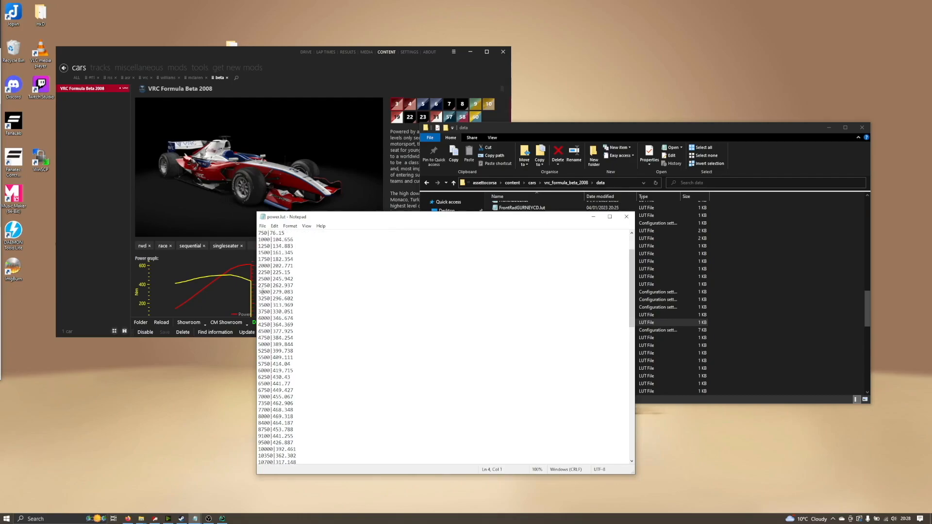
left_click(295, 292)
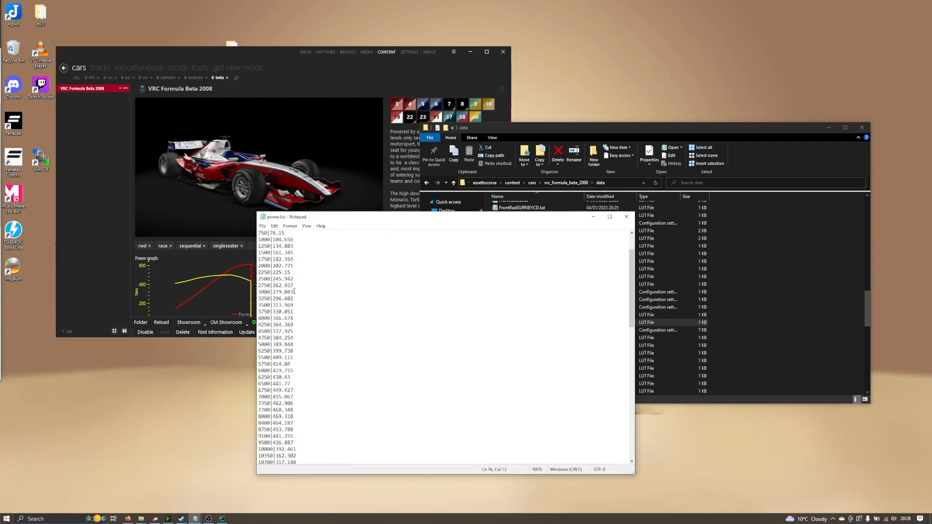
double_click(284, 291)
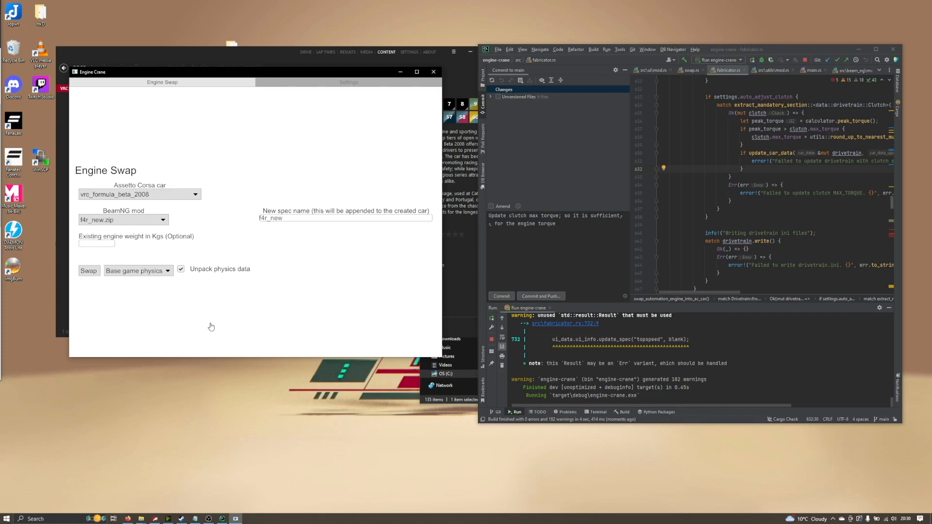
Swap the f4r_new engine into vrc_formula_beta_2008, producing vrc_formula_beta_2008_f4r_new.
left_click(89, 271)
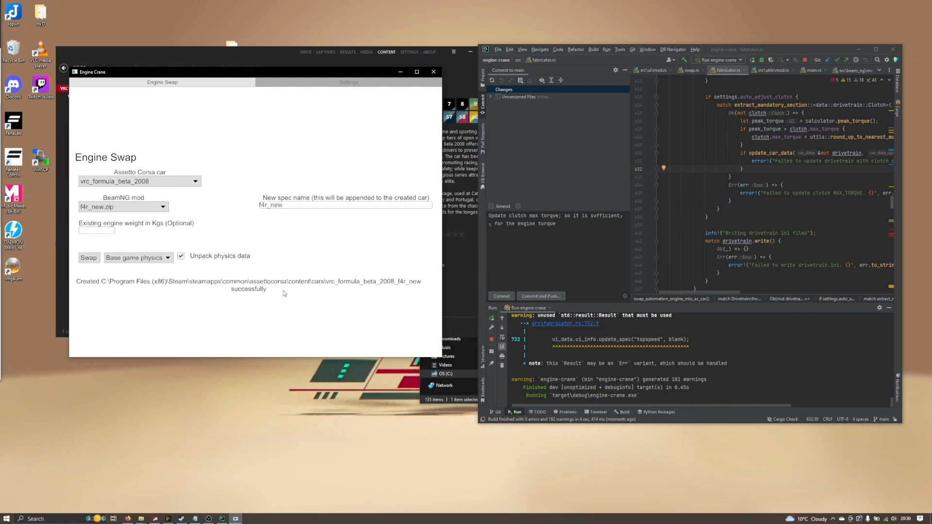